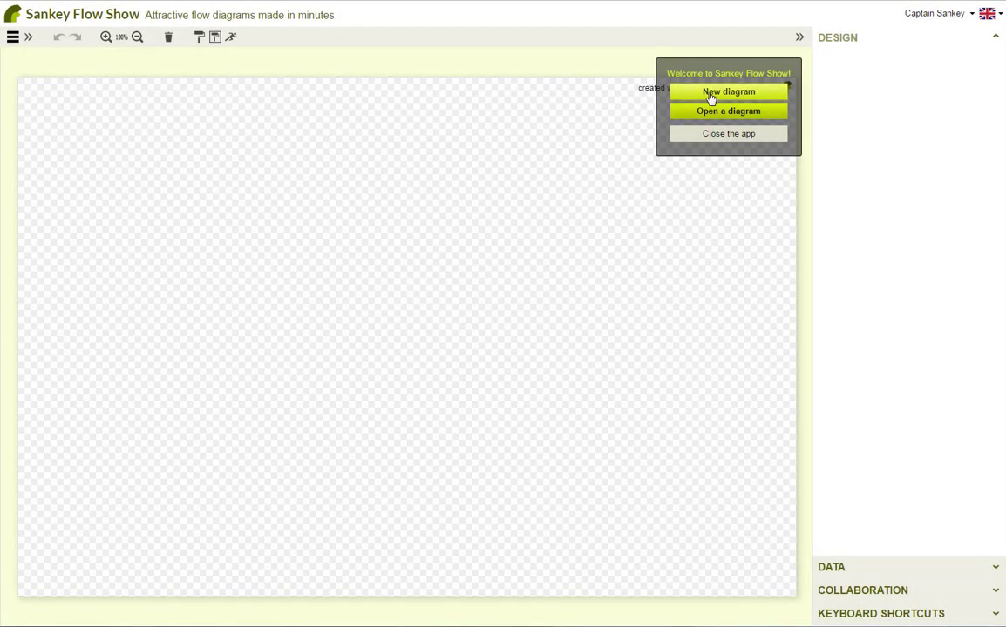
Start a new diagram named 'My first steps' from the blank Sankey template.
{"action": "left_click", "coordinate": [728, 91]}
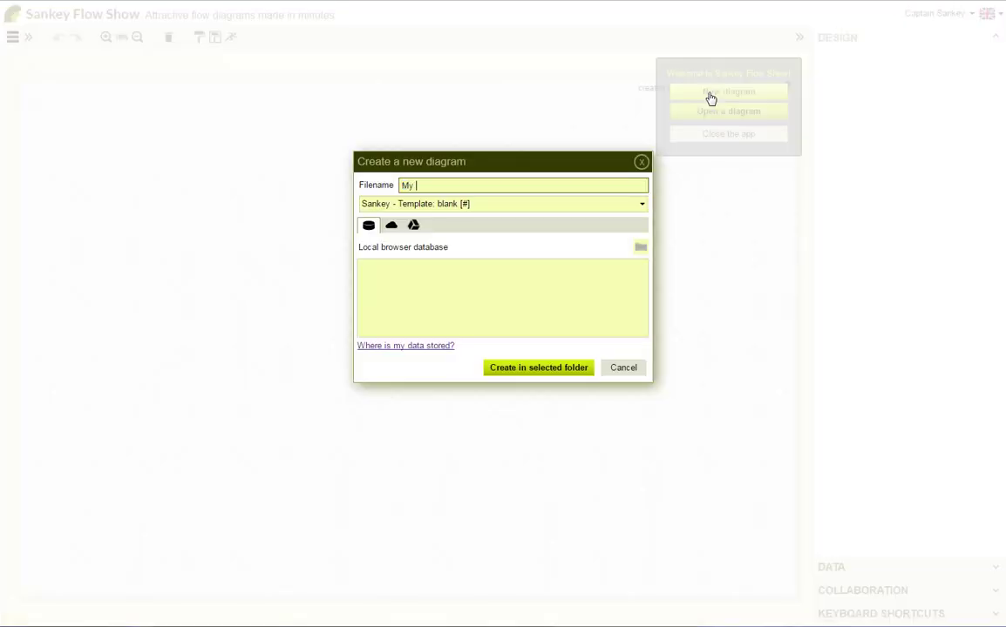
{"action": "type", "text": "first step"}
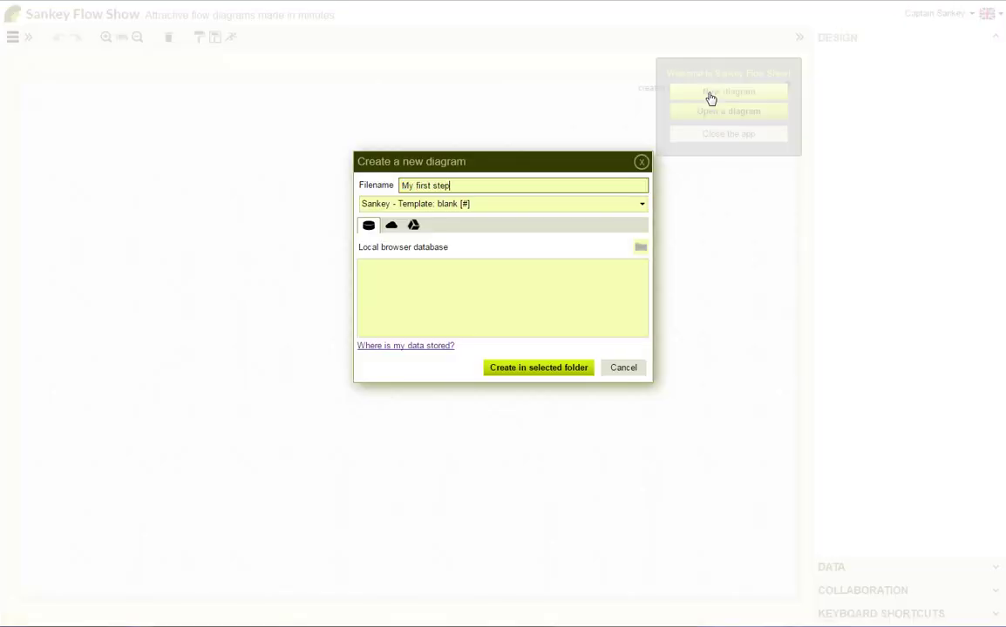
{"action": "type", "text": "s"}
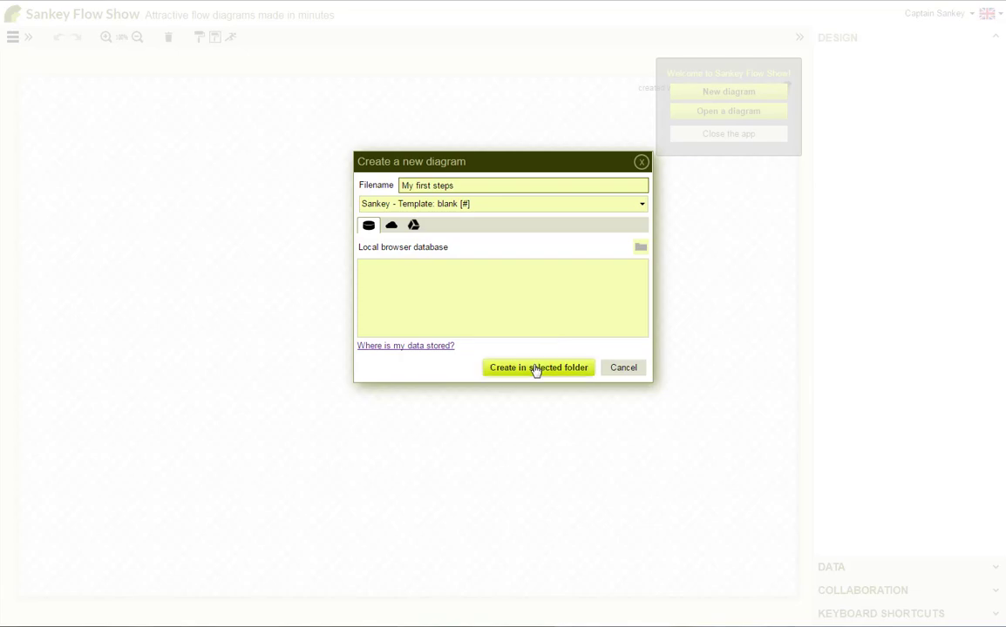
{"action": "left_click", "coordinate": [537, 367]}
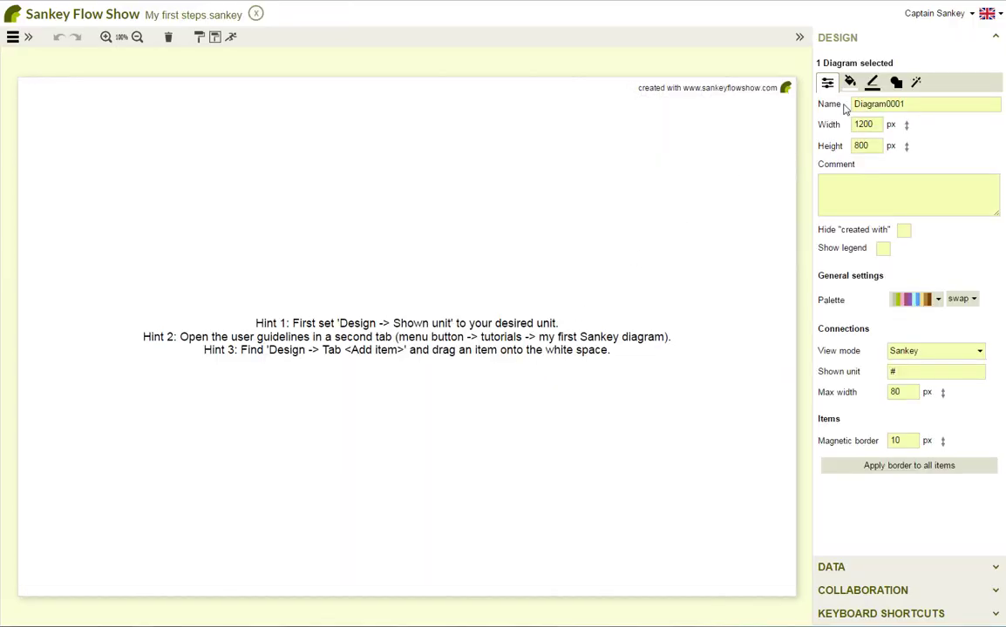
{"action": "mouse_move", "coordinate": [895, 82]}
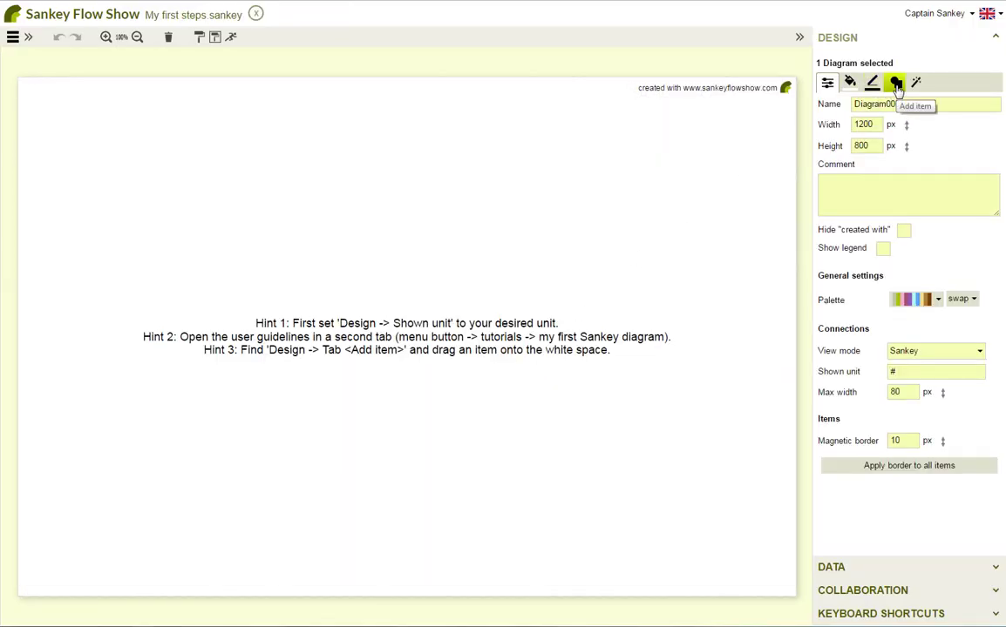
Show the Add item choices for placing a first item on the canvas.
{"action": "left_click", "coordinate": [893, 82]}
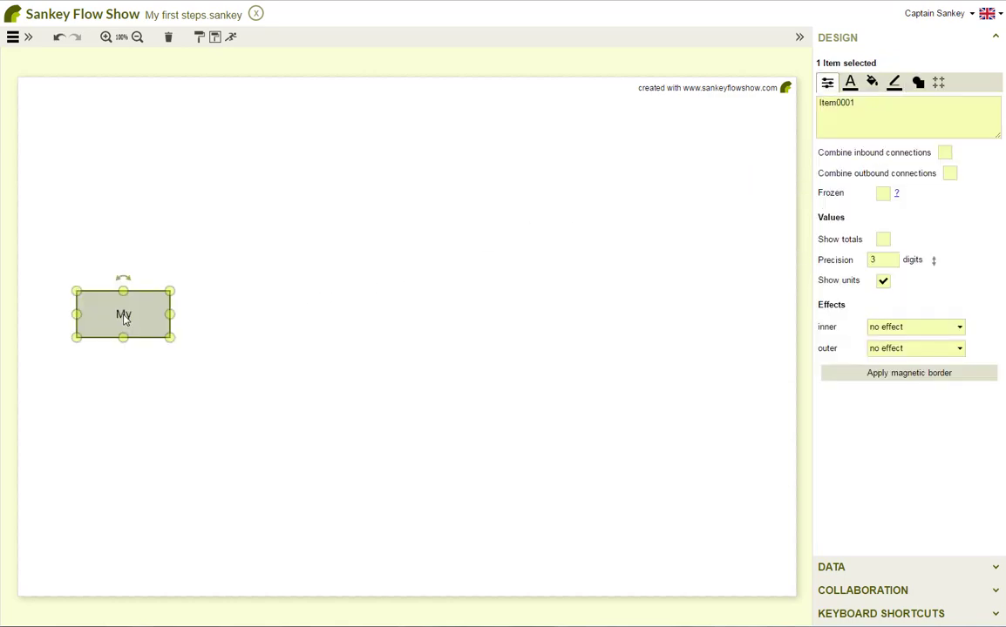
{"action": "mouse_move", "coordinate": [774, 193]}
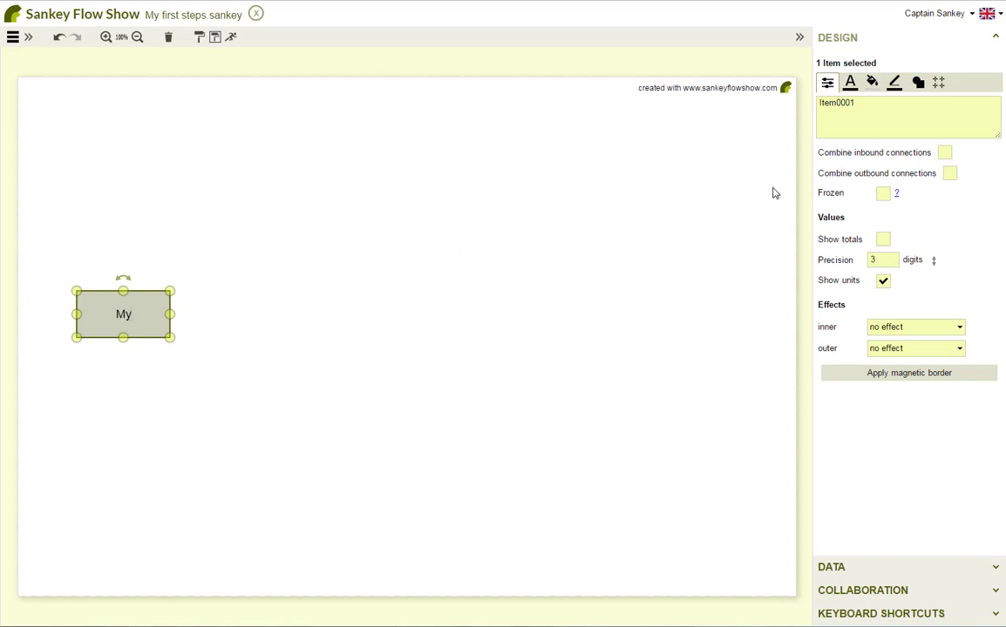
{"action": "mouse_move", "coordinate": [872, 82]}
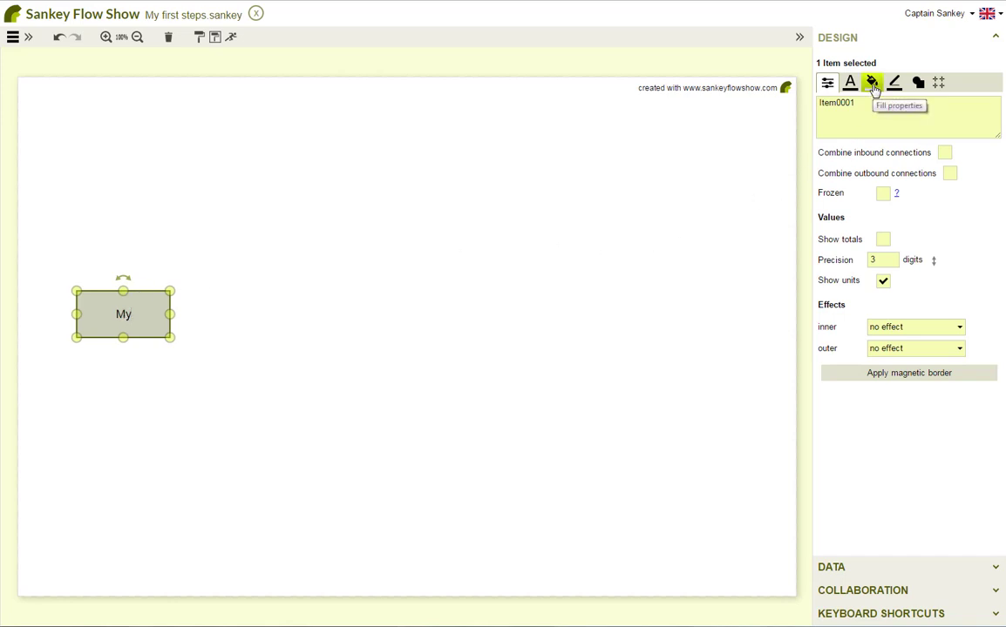
{"action": "mouse_move", "coordinate": [871, 87]}
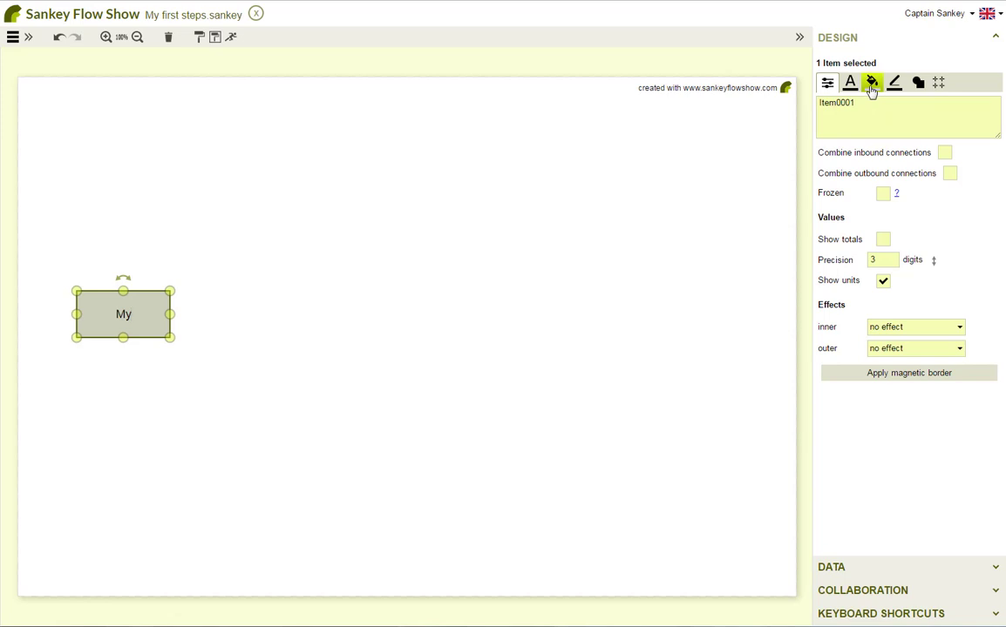
Fill the My item purple, make its label white and add an outer shadow.
{"action": "left_click", "coordinate": [871, 82]}
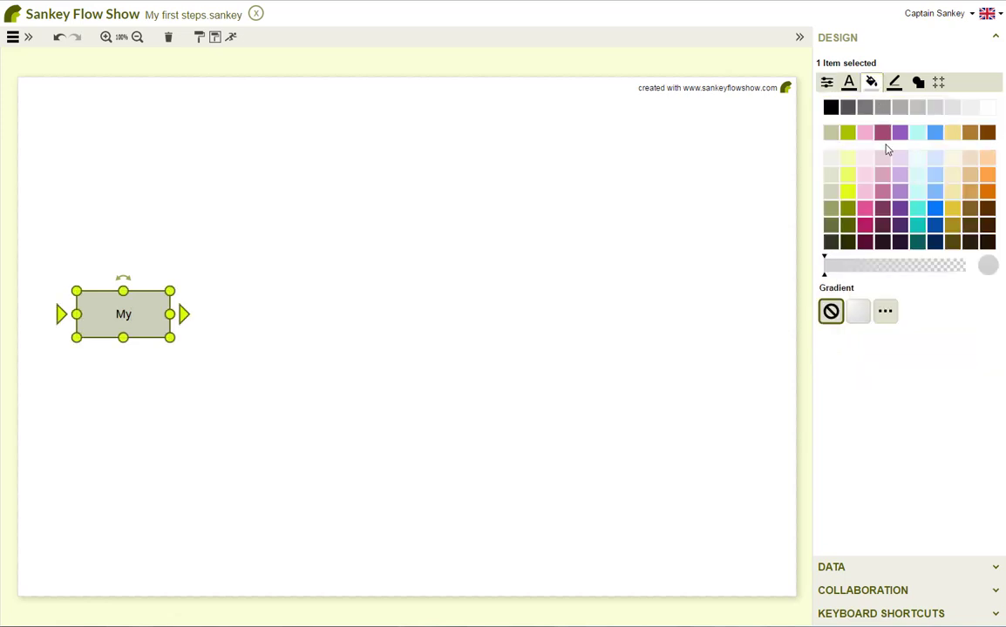
{"action": "left_click", "coordinate": [900, 225]}
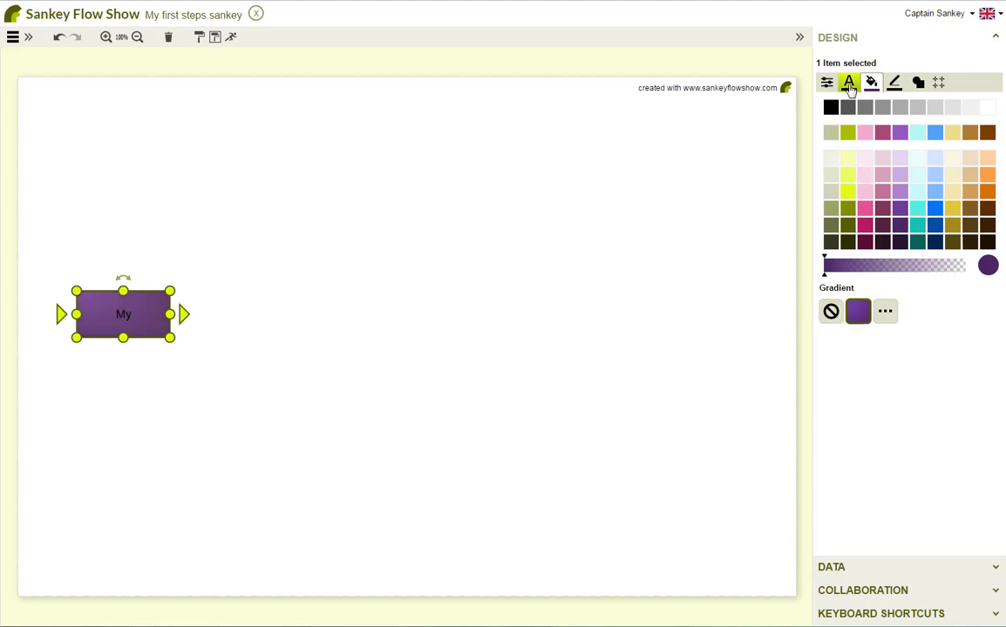
{"action": "left_click", "coordinate": [849, 82]}
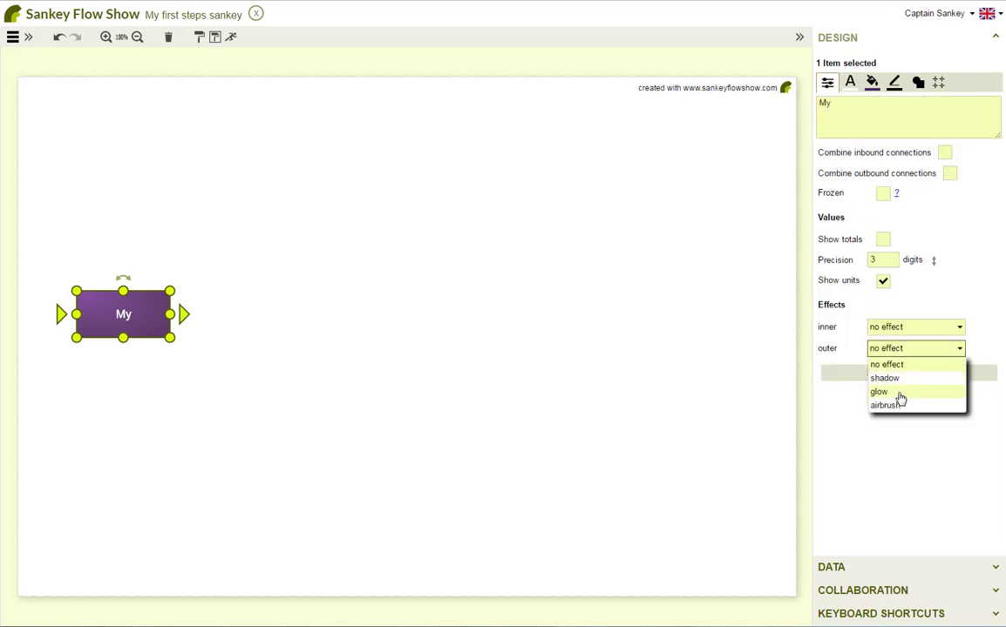
{"action": "left_click", "coordinate": [884, 377]}
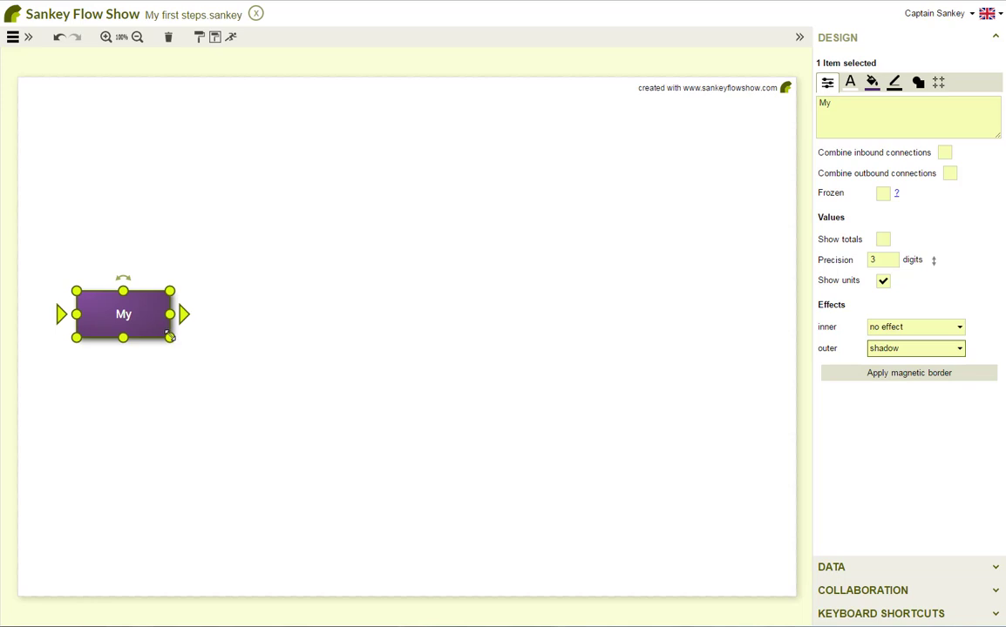
Drag the My item's corners to resize it into a 142 × 142 square.
{"action": "left_click_drag", "start_coordinate": [170, 338], "coordinate": [205, 390]}
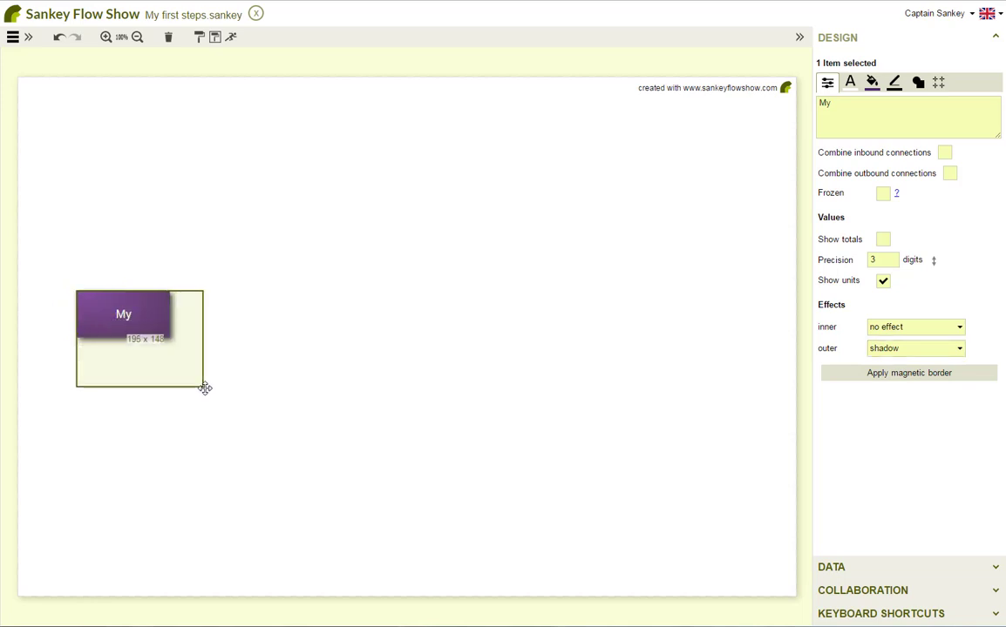
{"action": "left_click_drag", "start_coordinate": [204, 388], "coordinate": [226, 370]}
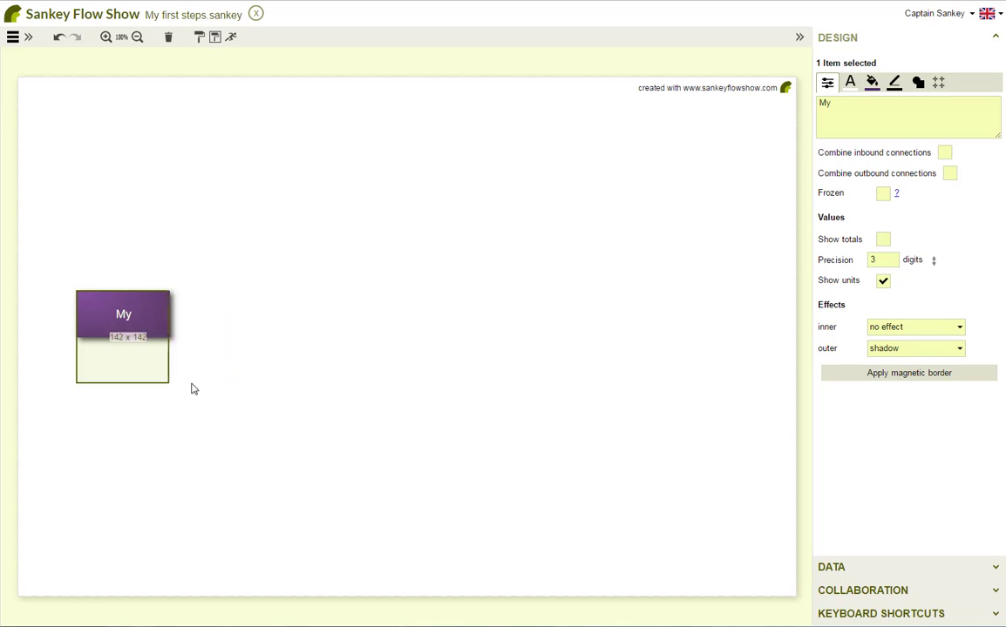
{"action": "left_click_drag", "start_coordinate": [170, 389], "coordinate": [150, 359]}
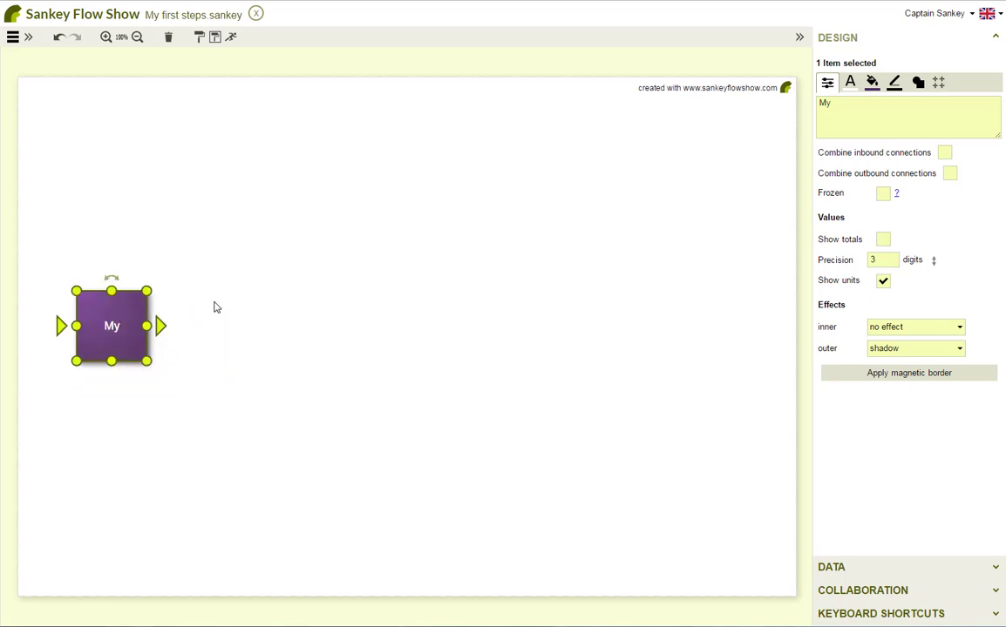
{"action": "mouse_move", "coordinate": [183, 174]}
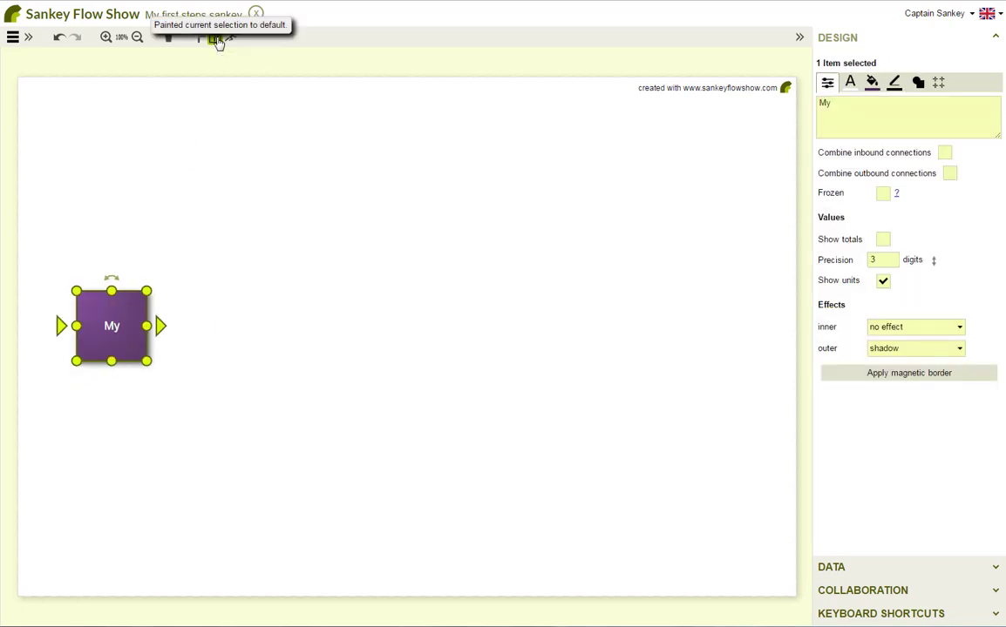
{"action": "mouse_move", "coordinate": [224, 243]}
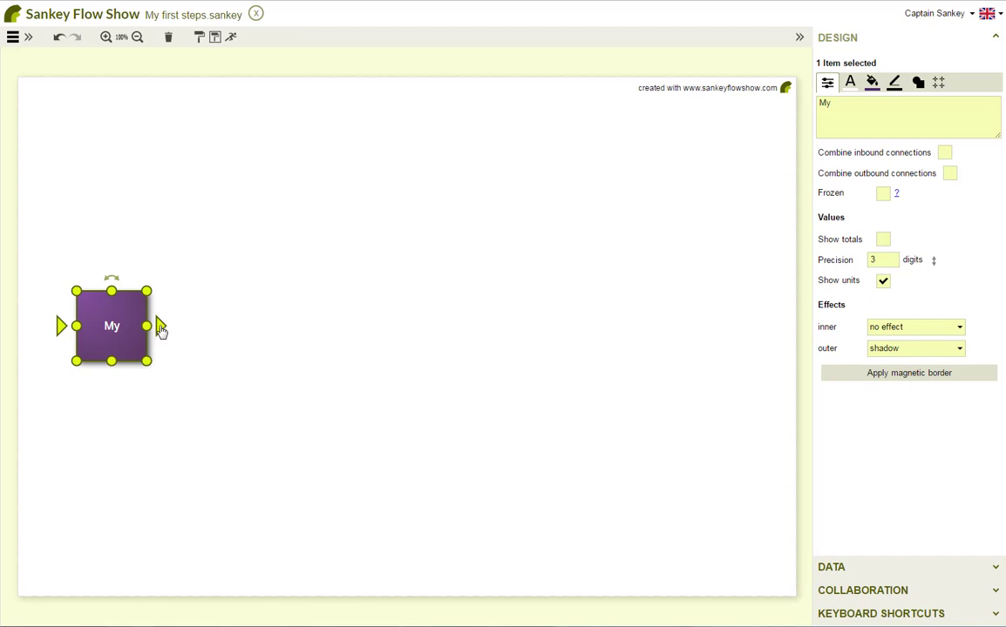
Draw a value-2 flow from My out to a new item, Item0002.
{"action": "left_click_drag", "start_coordinate": [148, 325], "coordinate": [366, 325]}
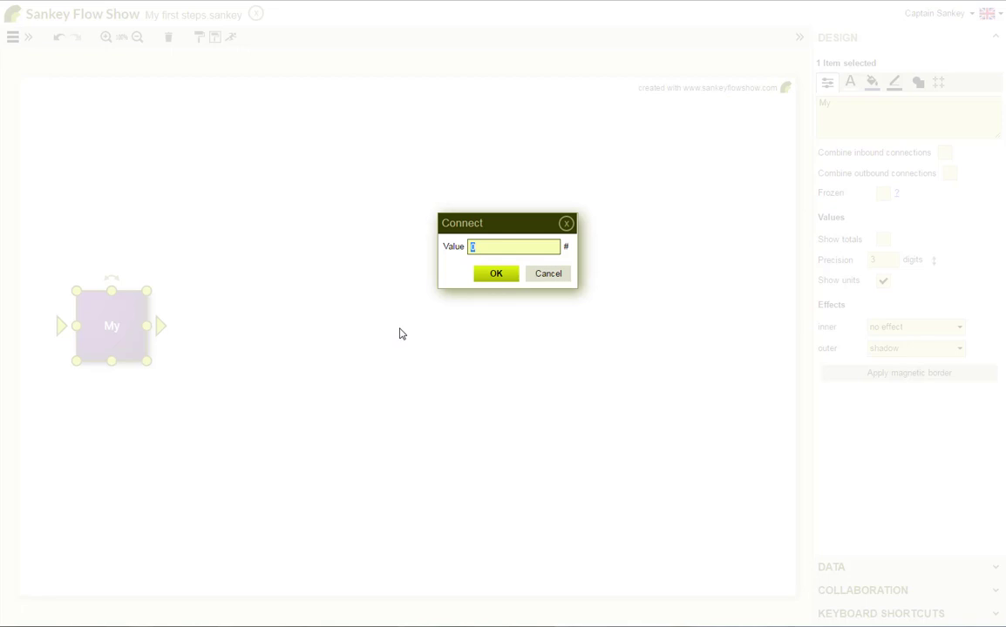
{"action": "mouse_move", "coordinate": [521, 261]}
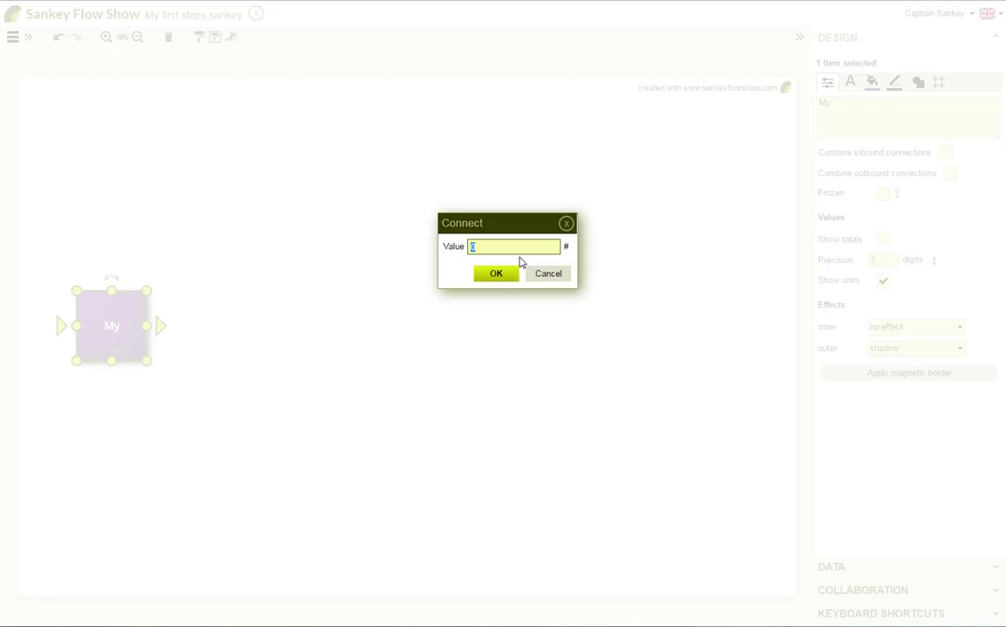
{"action": "type", "text": "2"}
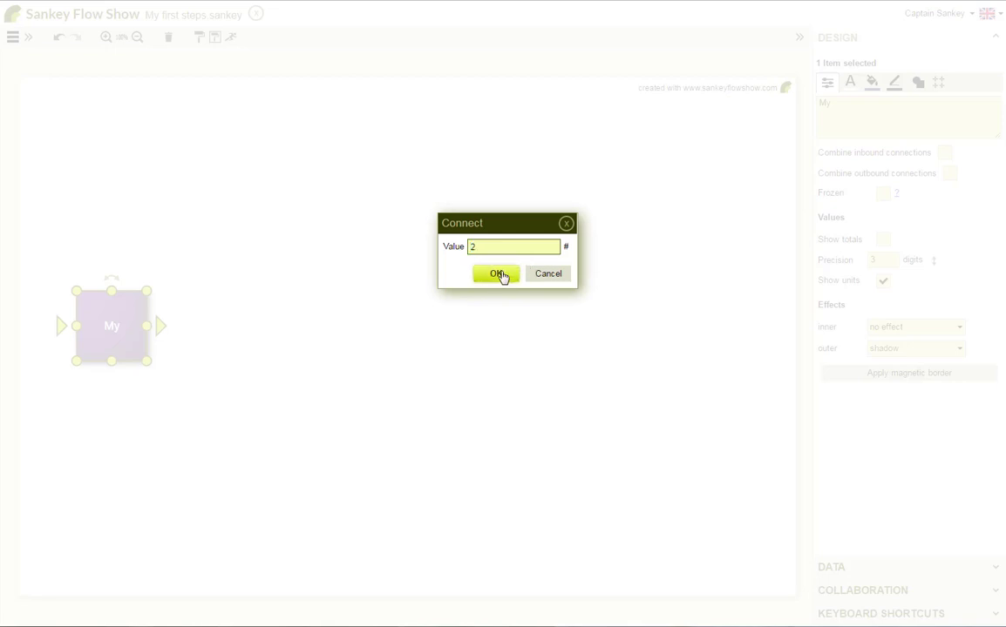
{"action": "left_click", "coordinate": [495, 273]}
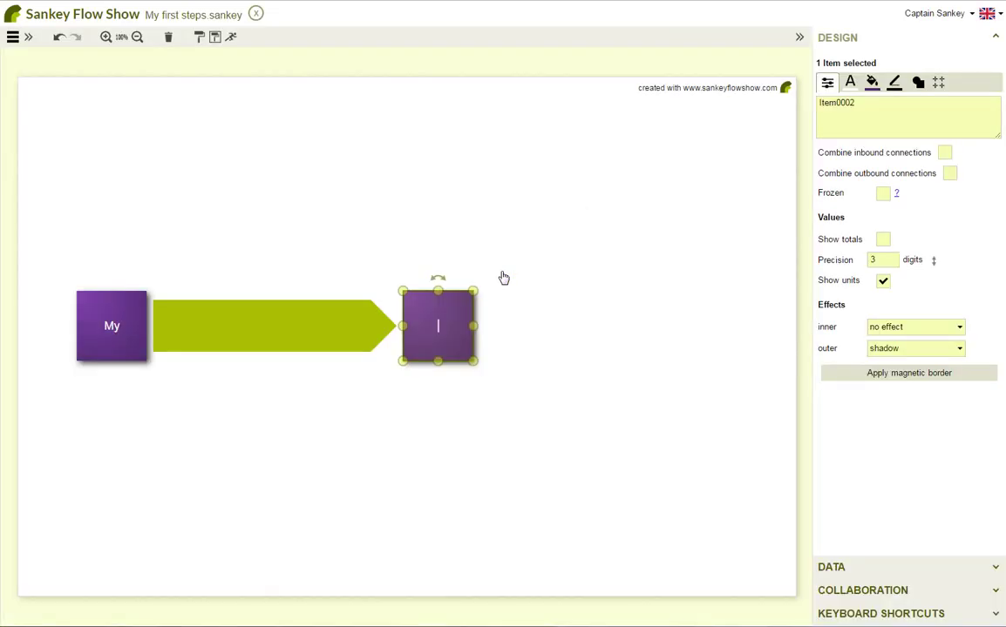
Label the new item 'first' and select the green flow leading into it.
{"action": "type", "text": "first"}
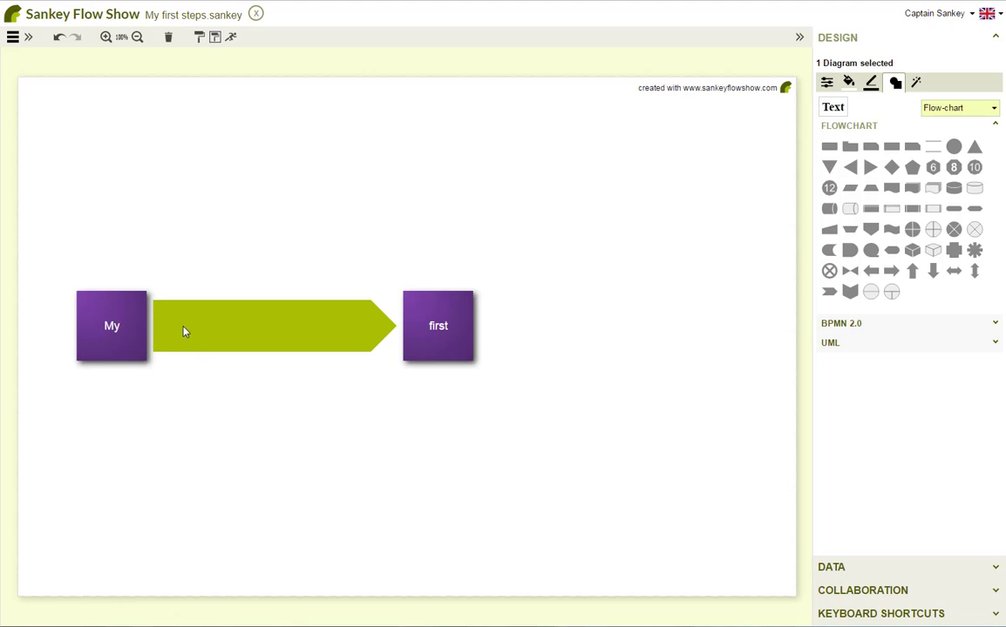
{"action": "left_click", "coordinate": [275, 326]}
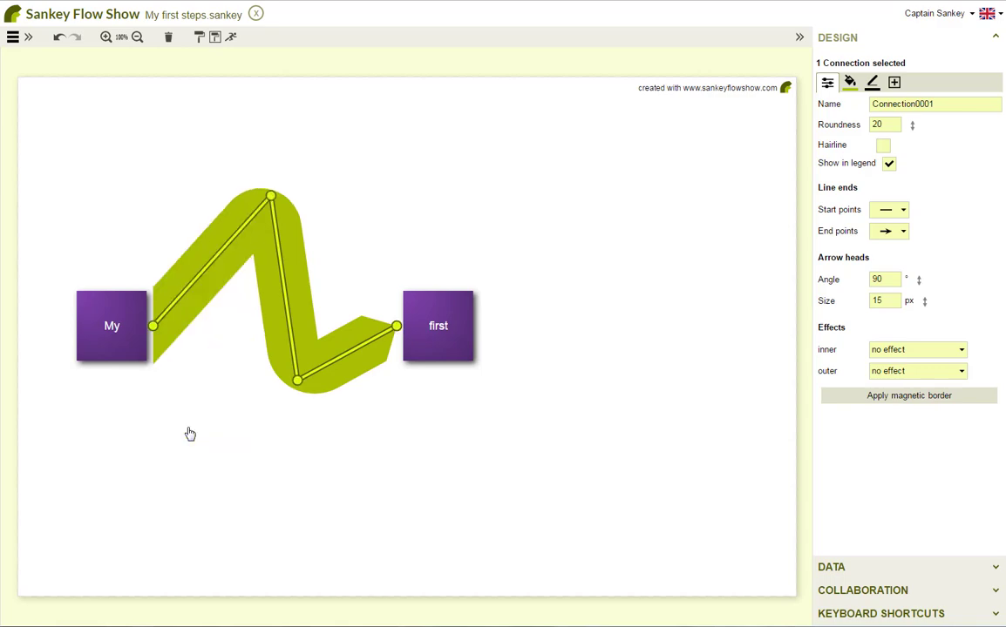
{"action": "mouse_move", "coordinate": [462, 341]}
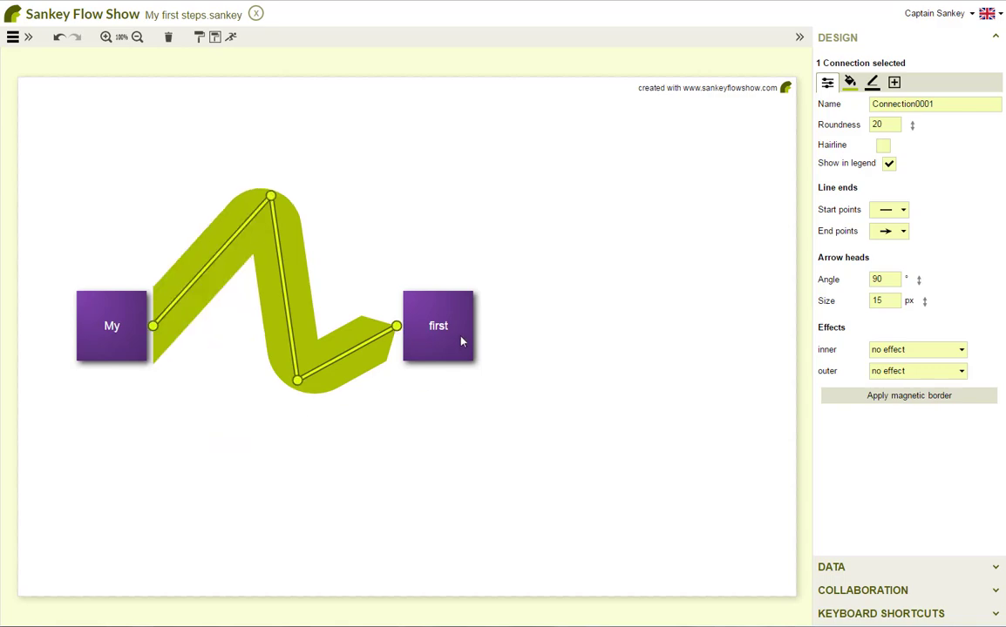
Add a flow out of first to a new item labelled 'steps'.
{"action": "left_click", "coordinate": [437, 325]}
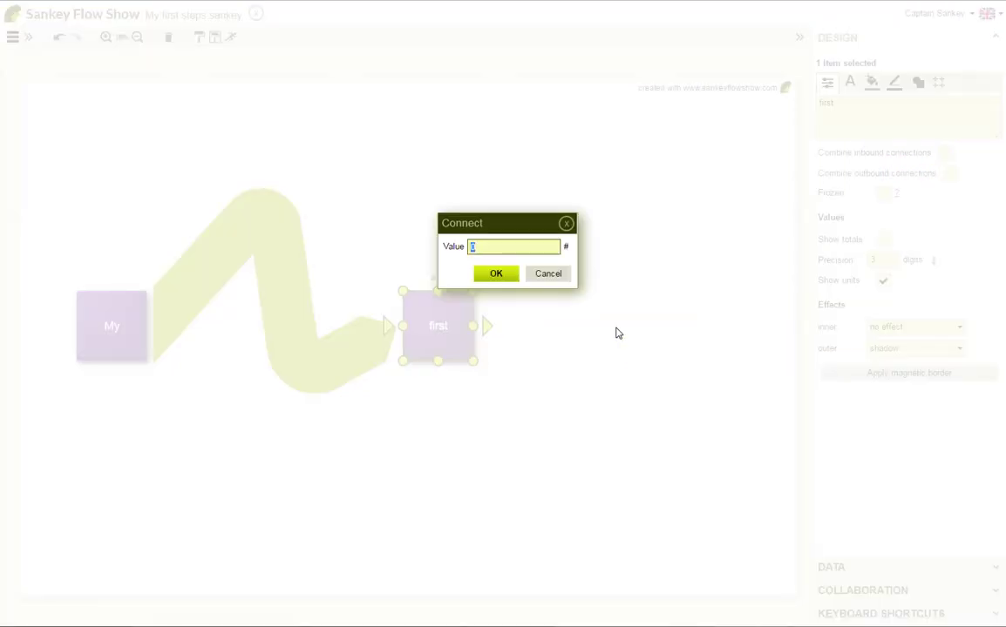
{"action": "left_click", "coordinate": [496, 273]}
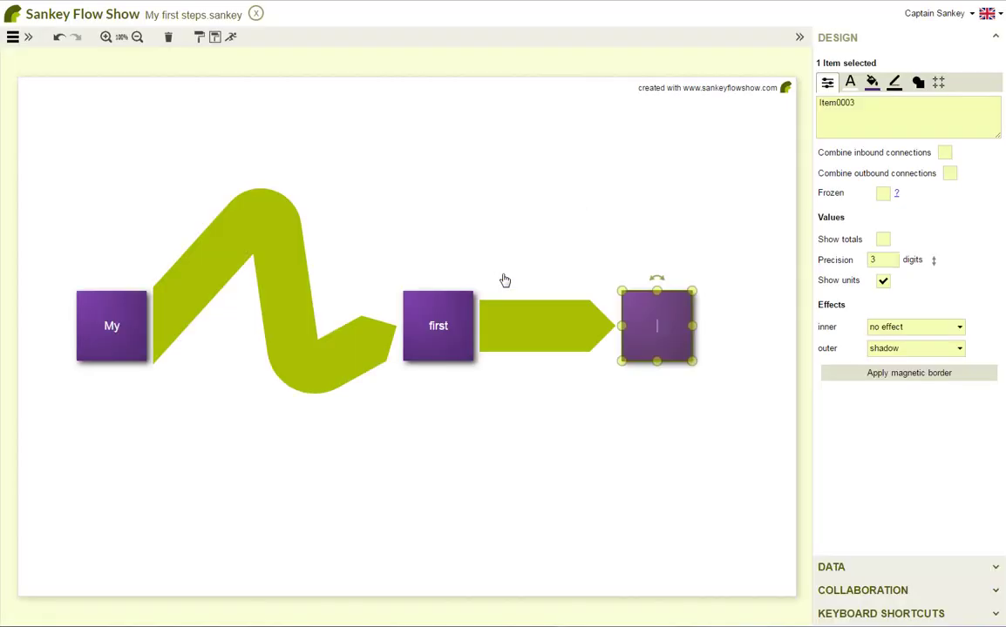
{"action": "type", "text": "steps"}
{"action": "type", "text": "with"}
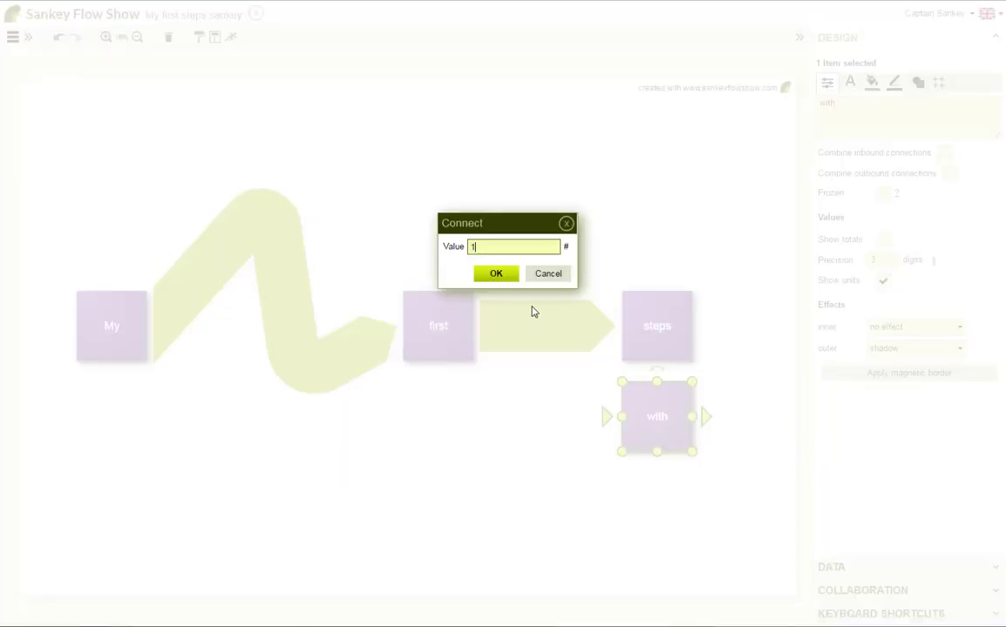
Cancel the pending flow and branch the first-to-steps flow into the with item.
{"action": "left_click", "coordinate": [496, 274]}
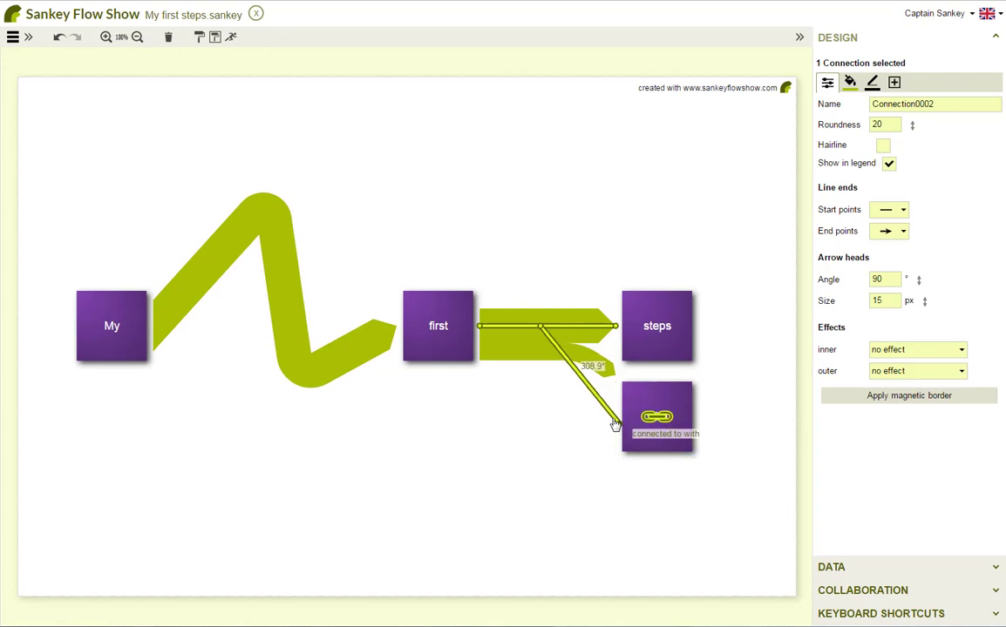
{"action": "left_click_drag", "start_coordinate": [615, 423], "coordinate": [610, 405]}
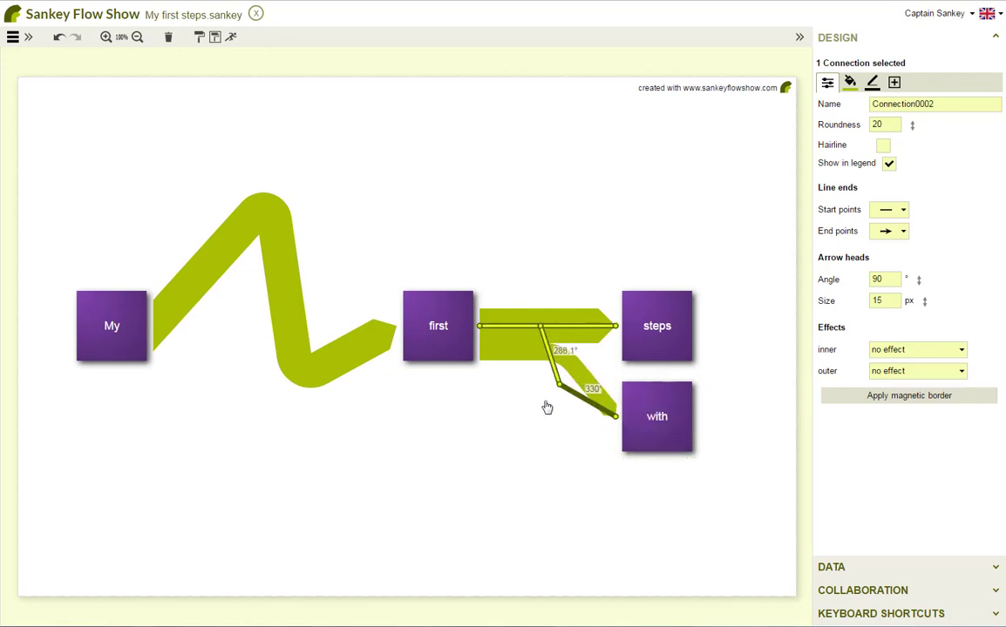
{"action": "left_click_drag", "start_coordinate": [566, 401], "coordinate": [542, 421]}
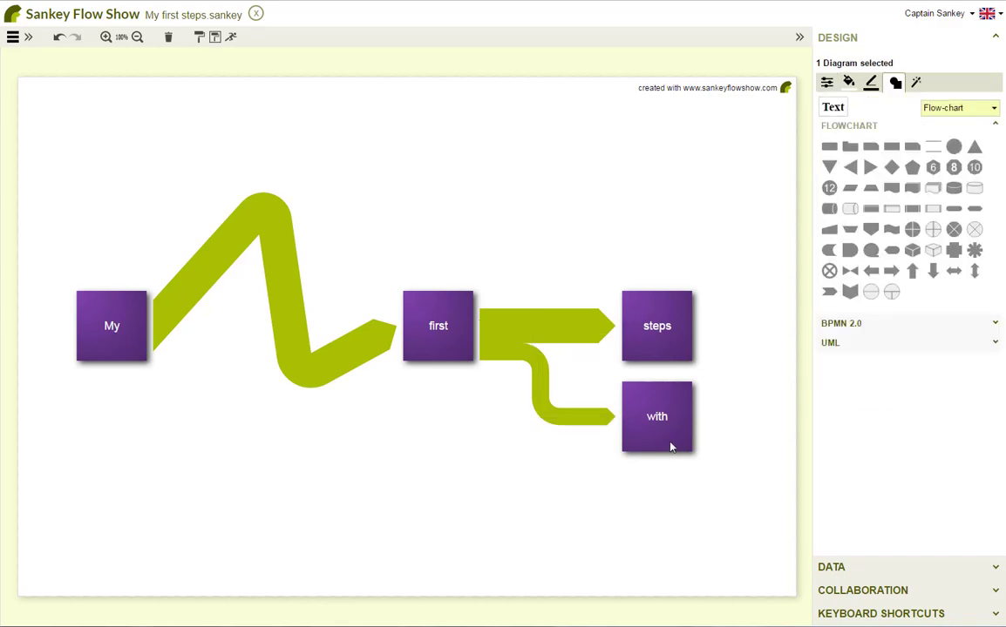
{"action": "left_click", "coordinate": [656, 417]}
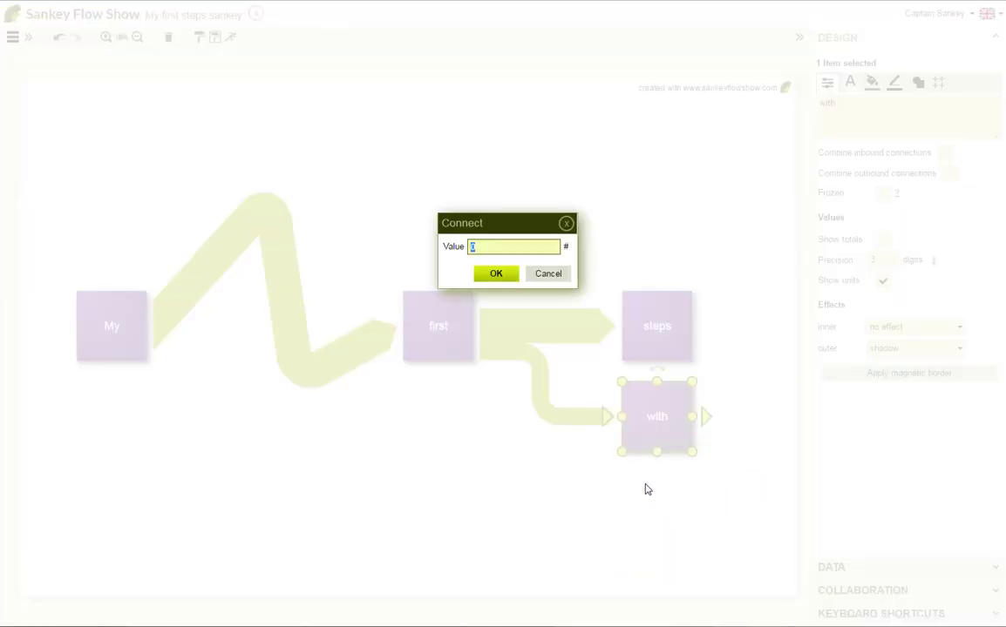
Confirm the flow out of with and label its new item 'Sankley Flow Show'.
{"action": "left_click", "coordinate": [496, 273]}
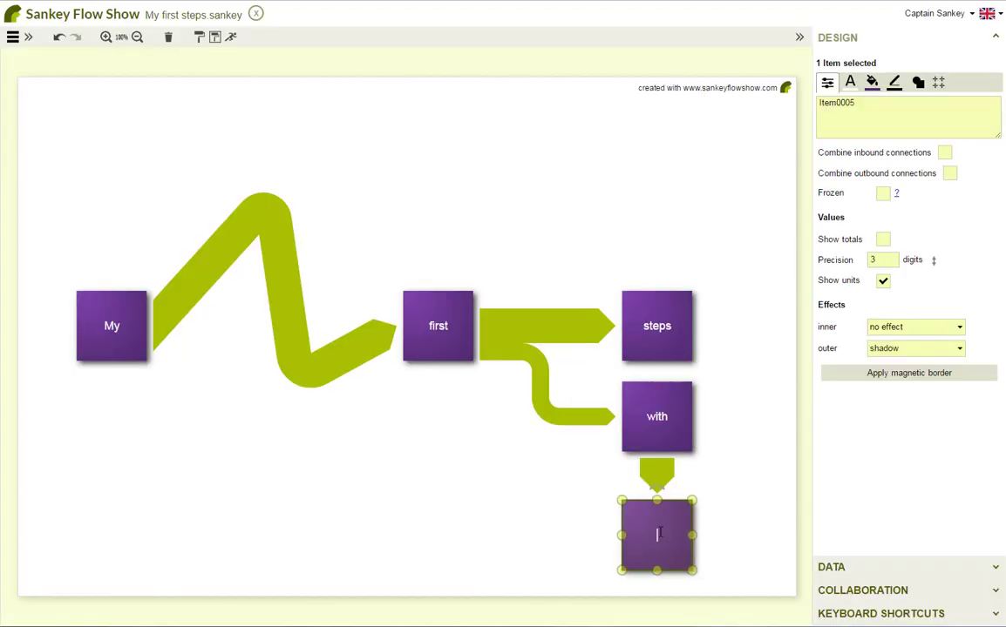
{"action": "type", "text": "Sankley"}
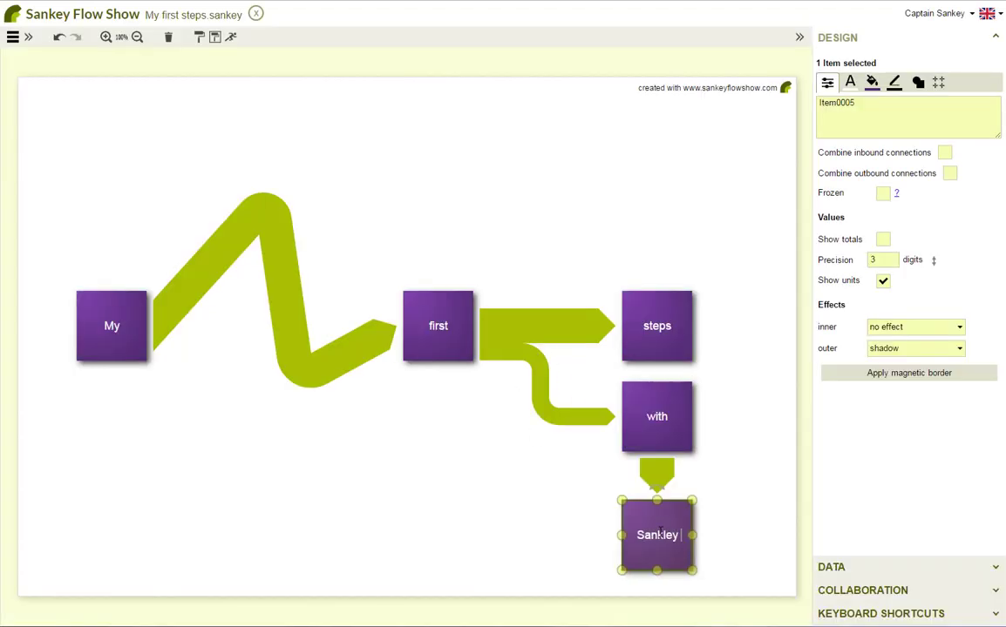
{"action": "type", "text": "Flow Show"}
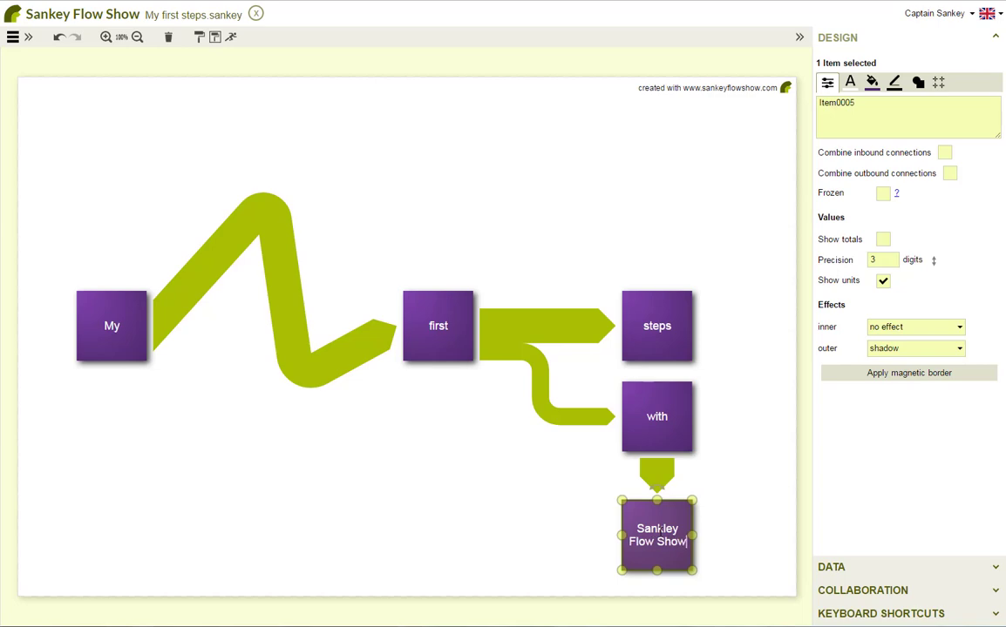
{"action": "left_click", "coordinate": [523, 451]}
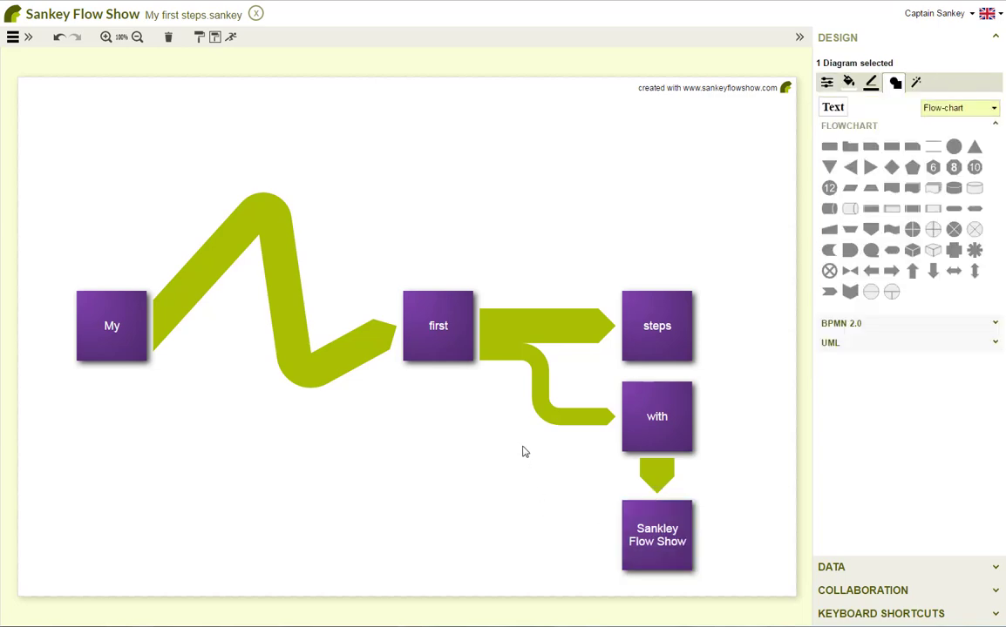
Give the steps item the D-shaped delay flowchart shape.
{"action": "left_click", "coordinate": [657, 325]}
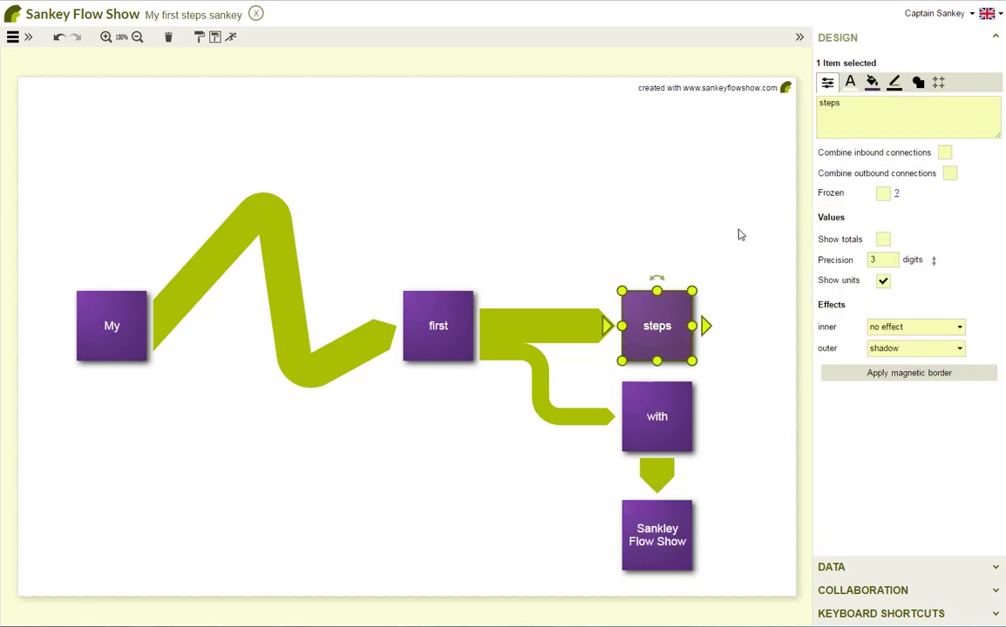
{"action": "left_click", "coordinate": [916, 82]}
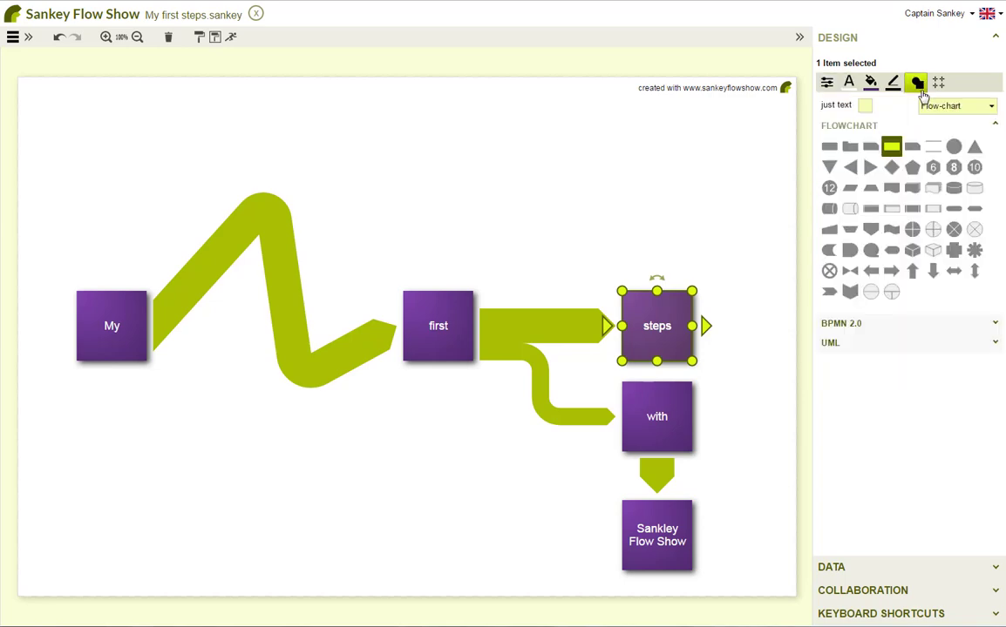
{"action": "left_click", "coordinate": [850, 250]}
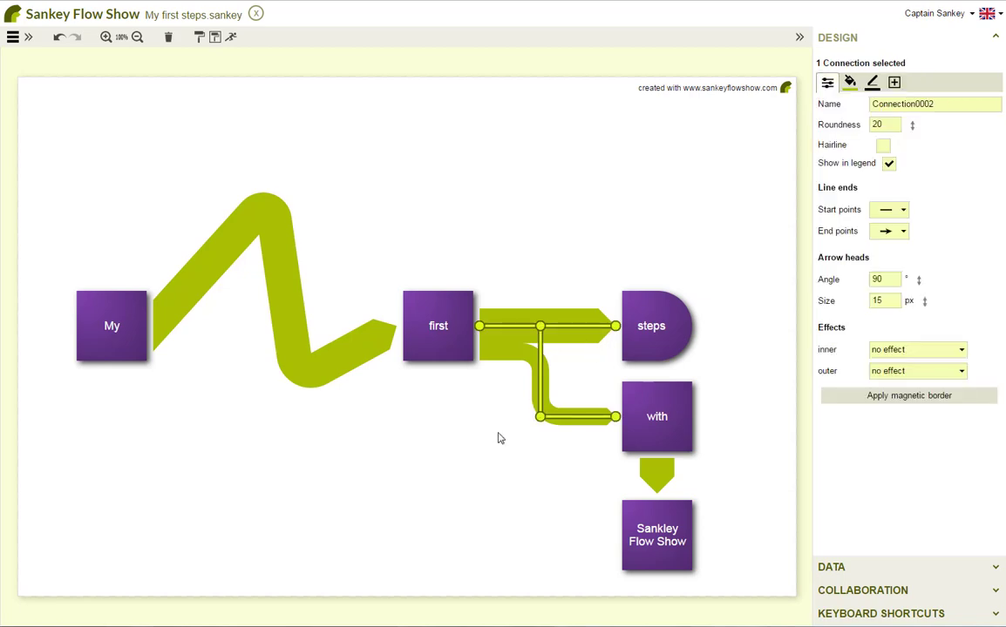
{"action": "mouse_move", "coordinate": [378, 436]}
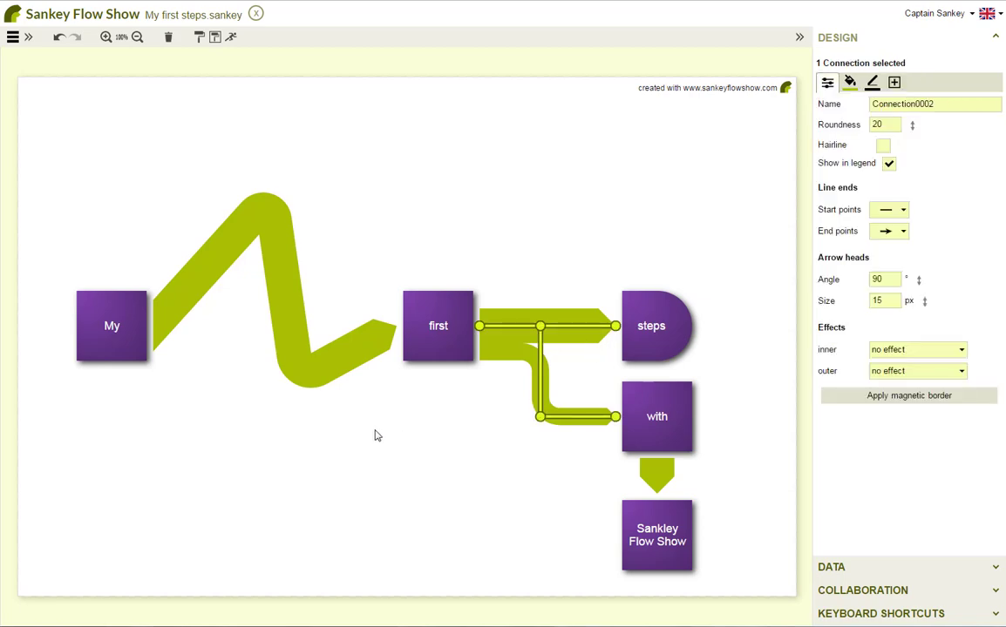
Select the whole diagram and show its general settings, including the 1200 by 800 size.
{"action": "left_click", "coordinate": [383, 440]}
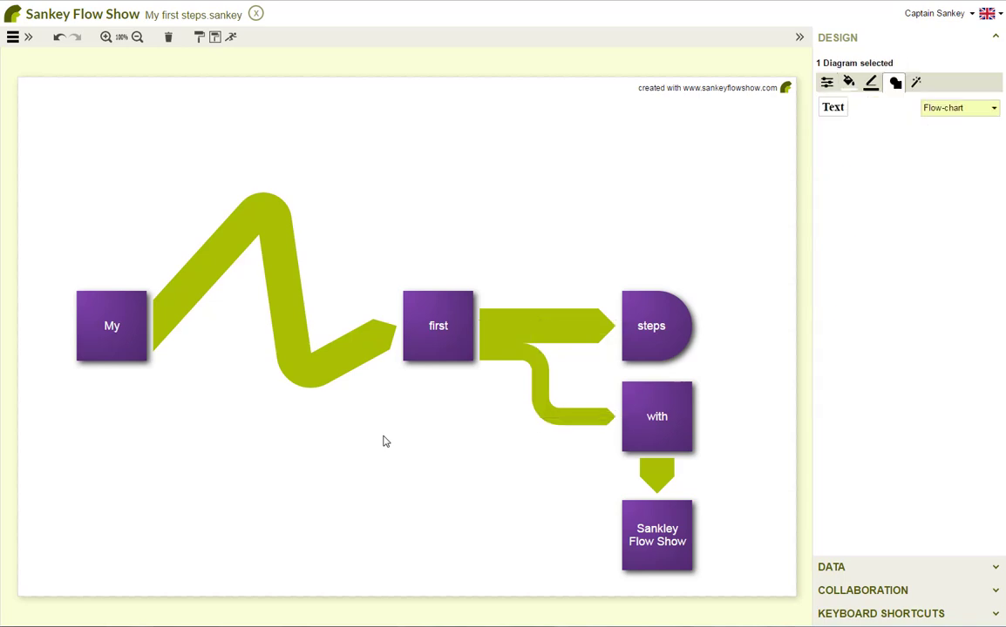
{"action": "left_click", "coordinate": [826, 82]}
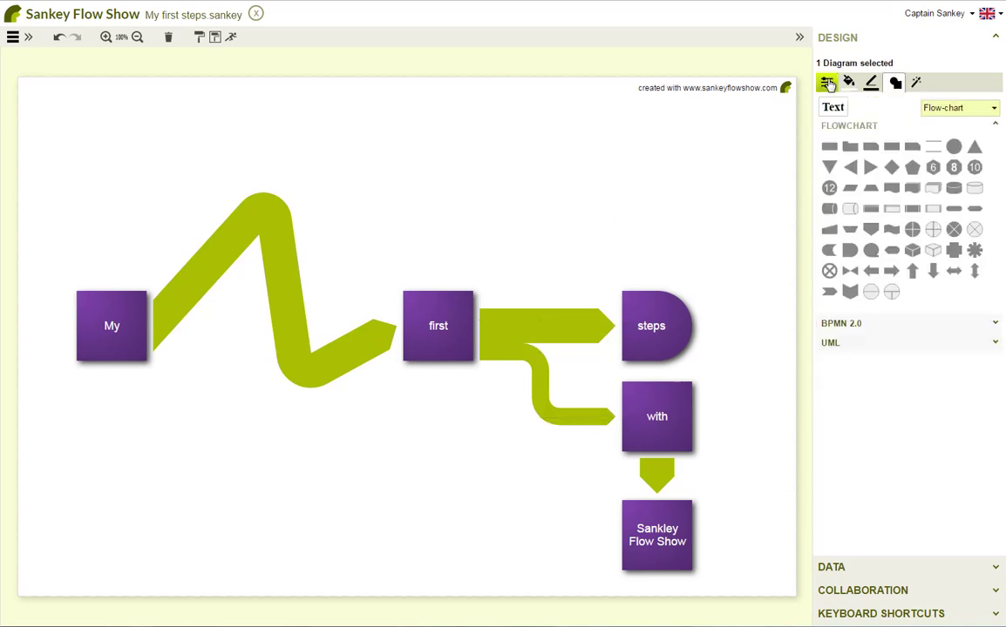
{"action": "left_click", "coordinate": [827, 82]}
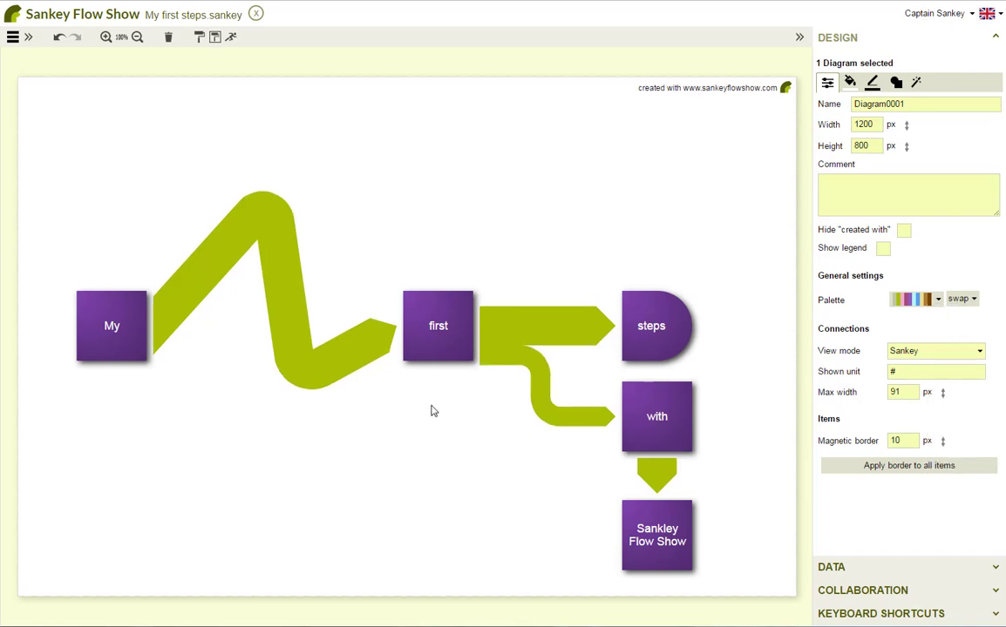
{"action": "mouse_move", "coordinate": [333, 384]}
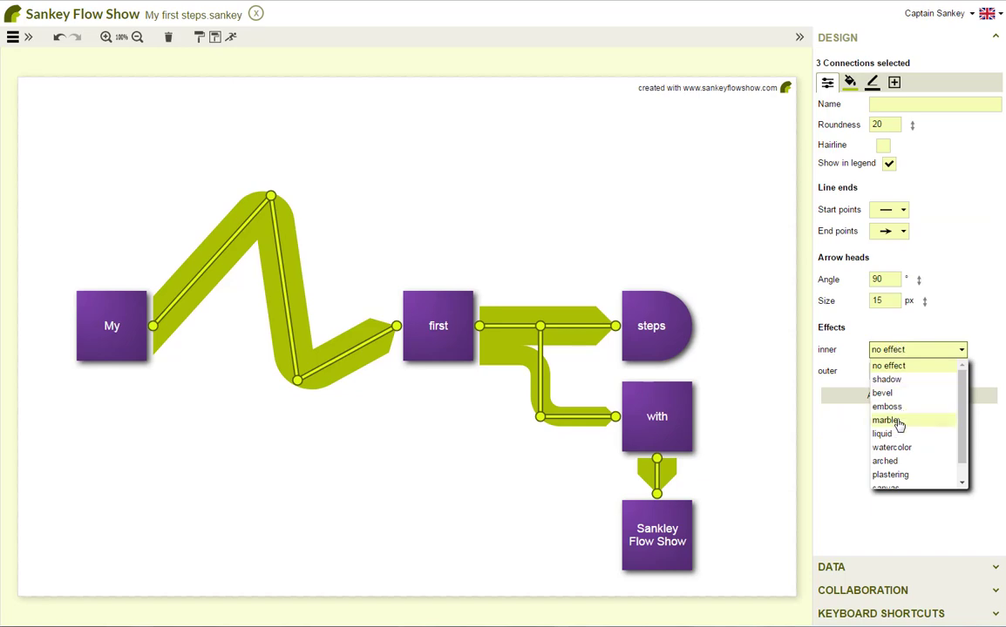
Apply a marble inner effect to all flows and a top-to-bottom light blue background gradient.
{"action": "left_click", "coordinate": [885, 420]}
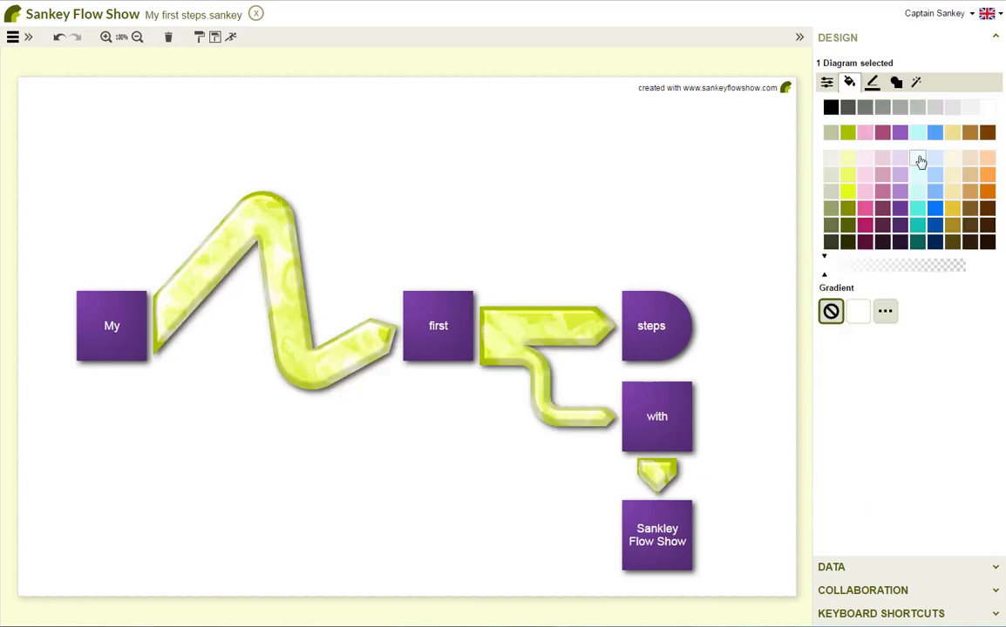
{"action": "left_click", "coordinate": [885, 311]}
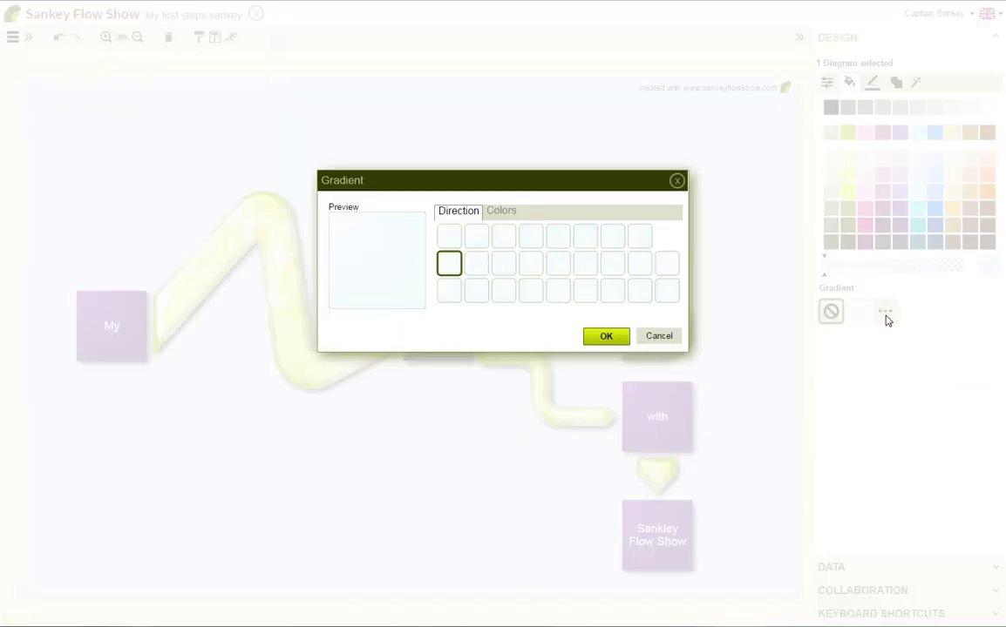
{"action": "left_click", "coordinate": [475, 237]}
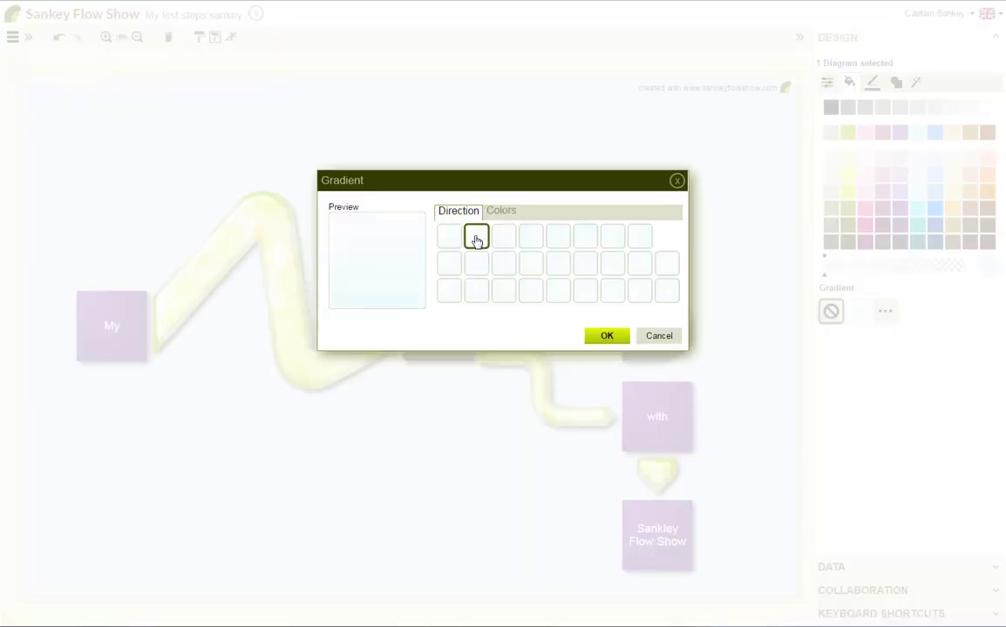
{"action": "left_click", "coordinate": [500, 202]}
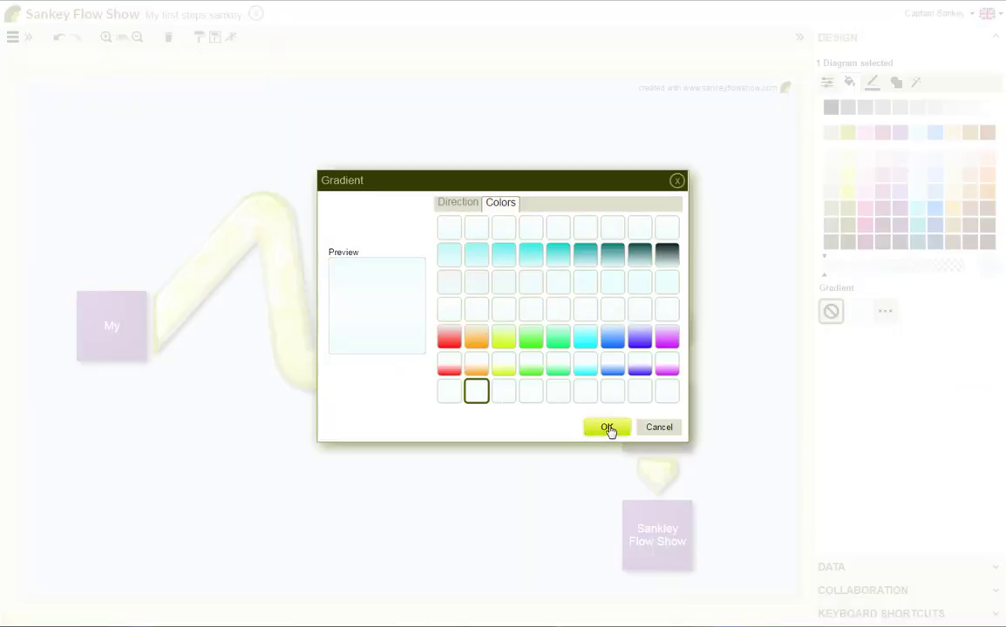
{"action": "left_click", "coordinate": [608, 427]}
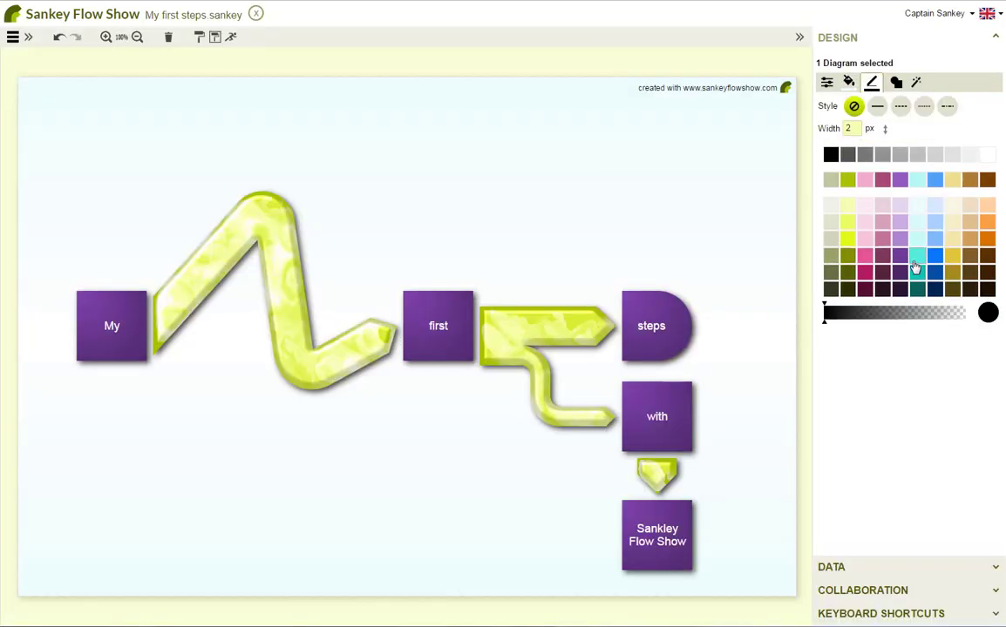